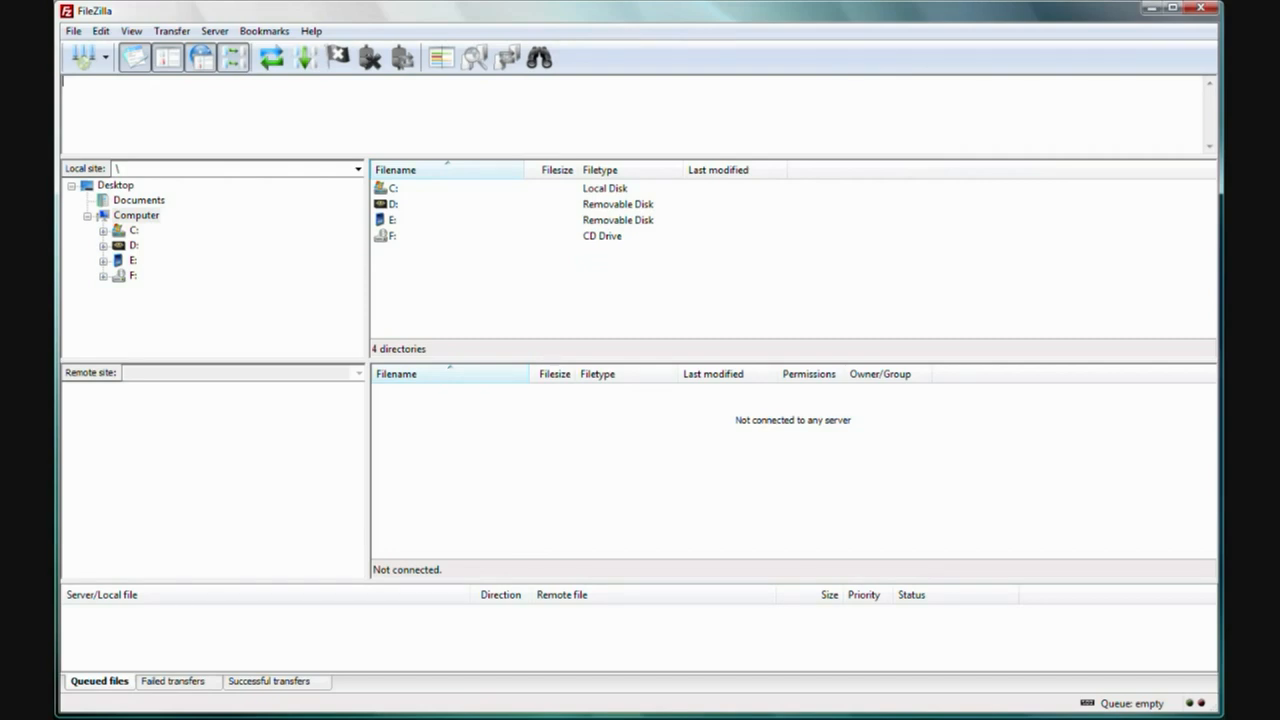
mouse_move(892, 180)
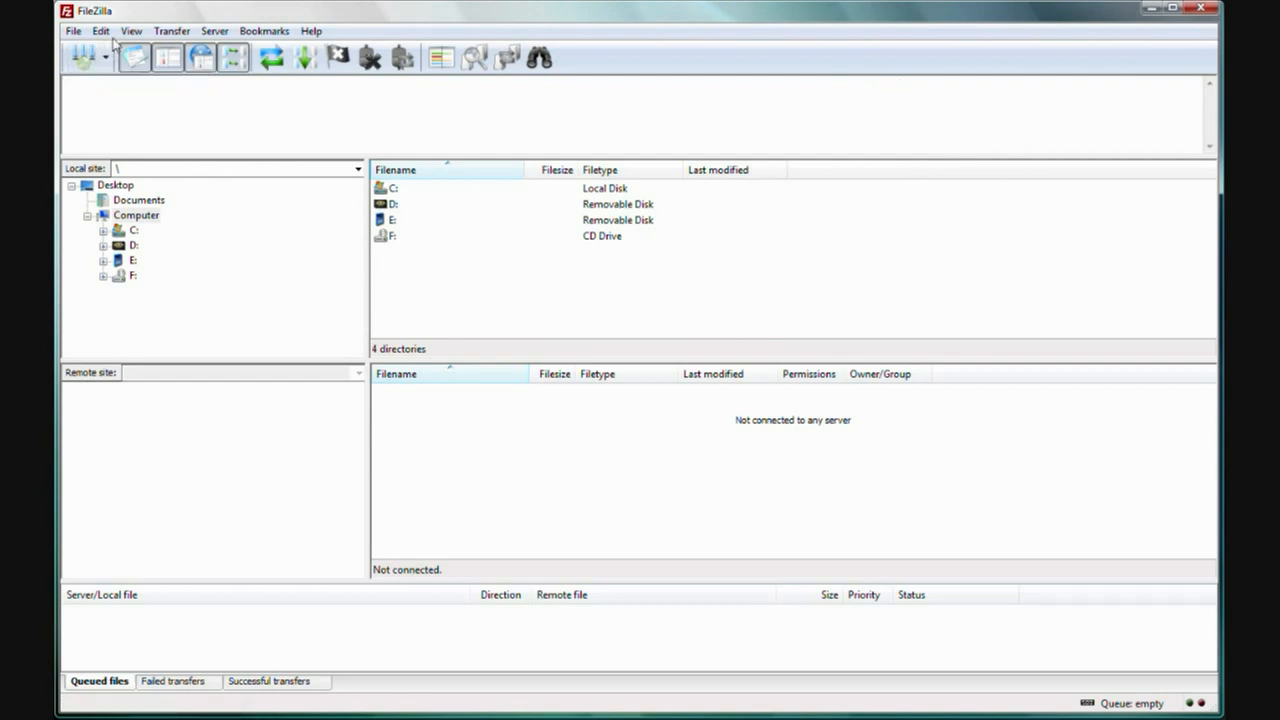
Step: Untick Message log, both directory trees and Transfer queue in the View menu
left_click(132, 32)
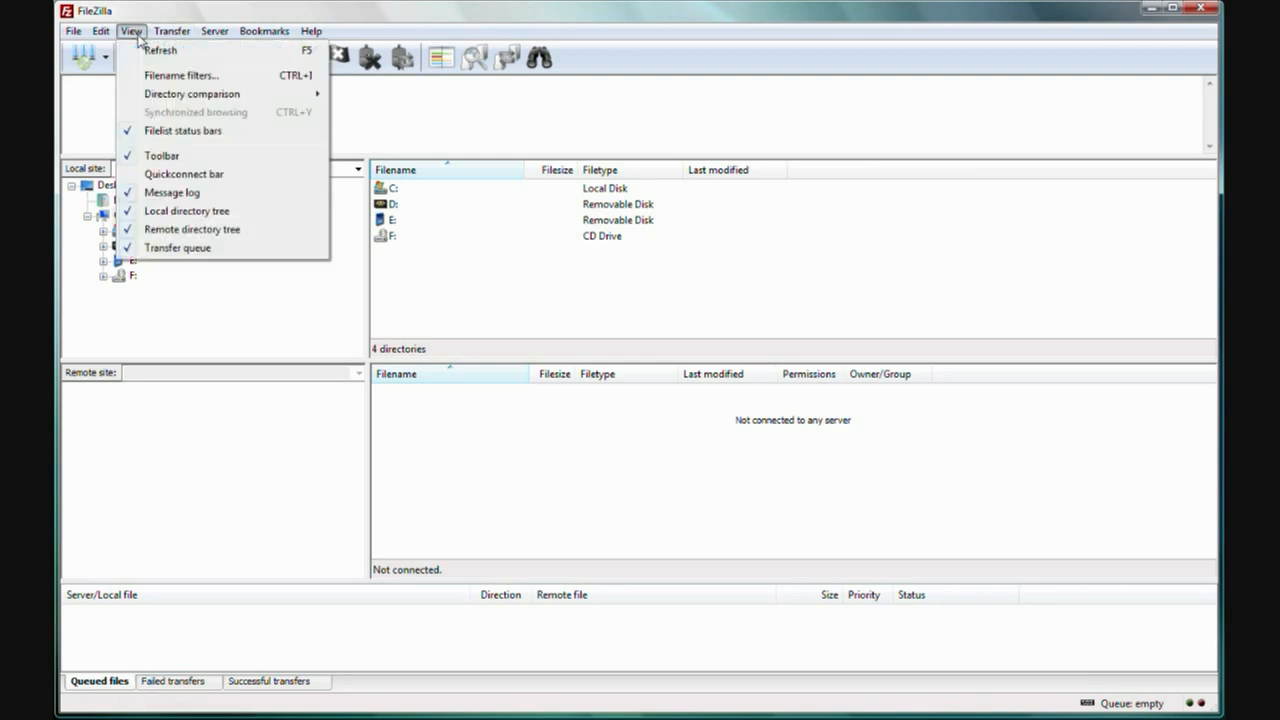
mouse_move(176, 136)
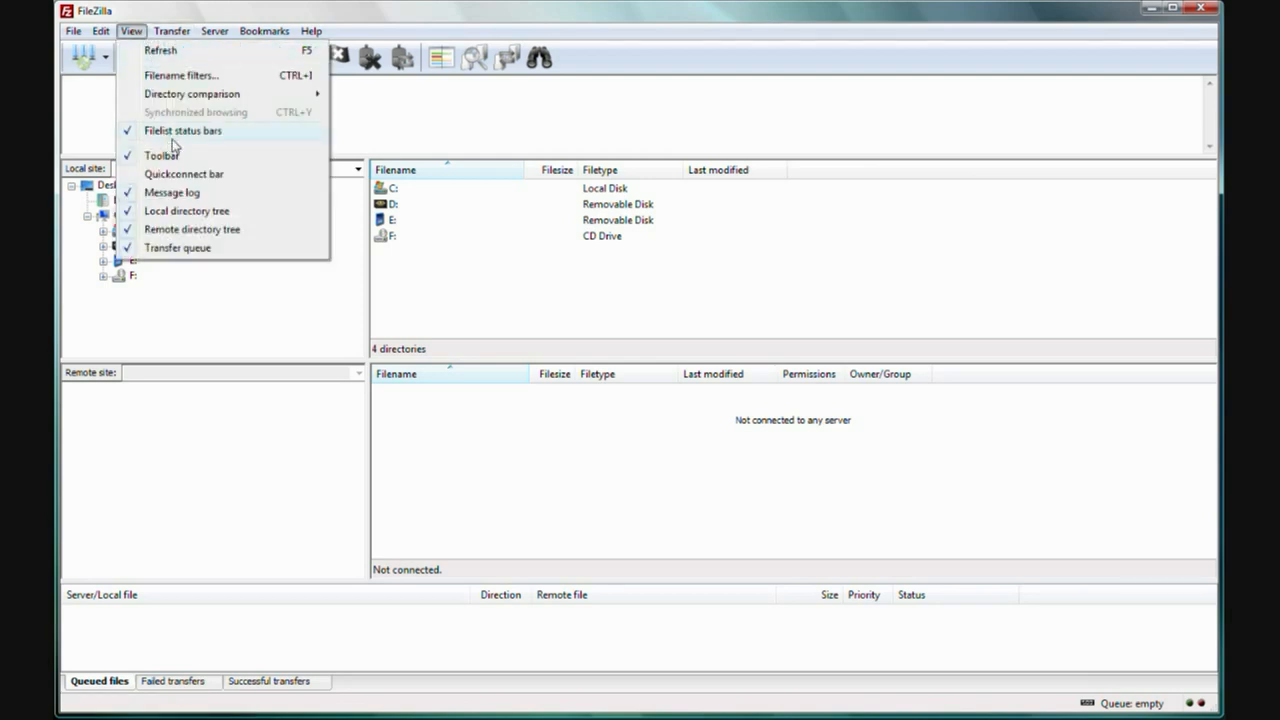
mouse_move(162, 156)
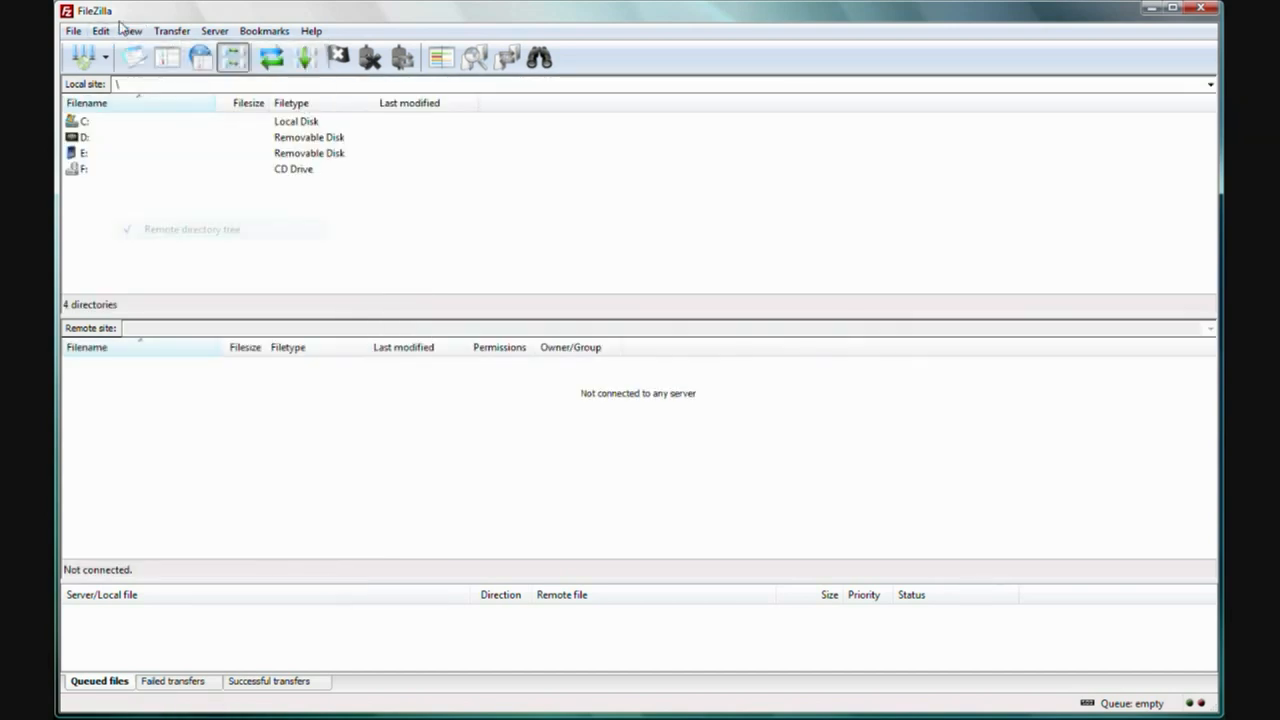
left_click(130, 30)
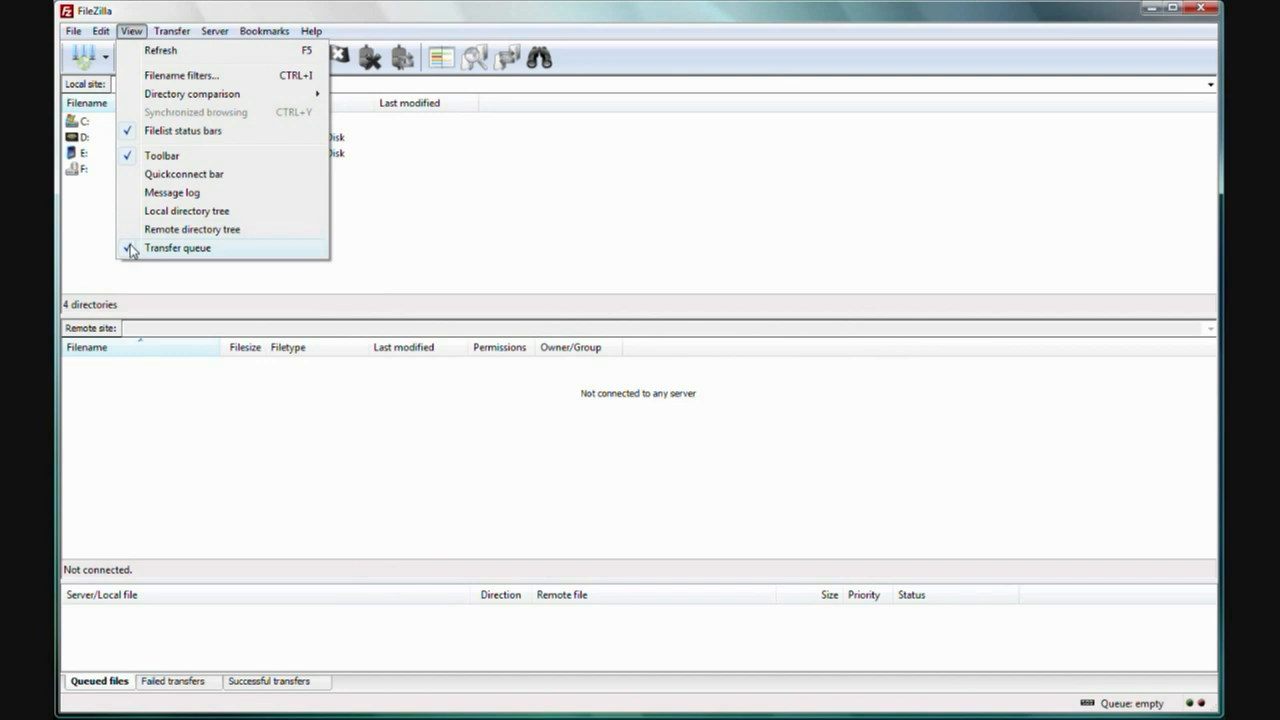
left_click(176, 248)
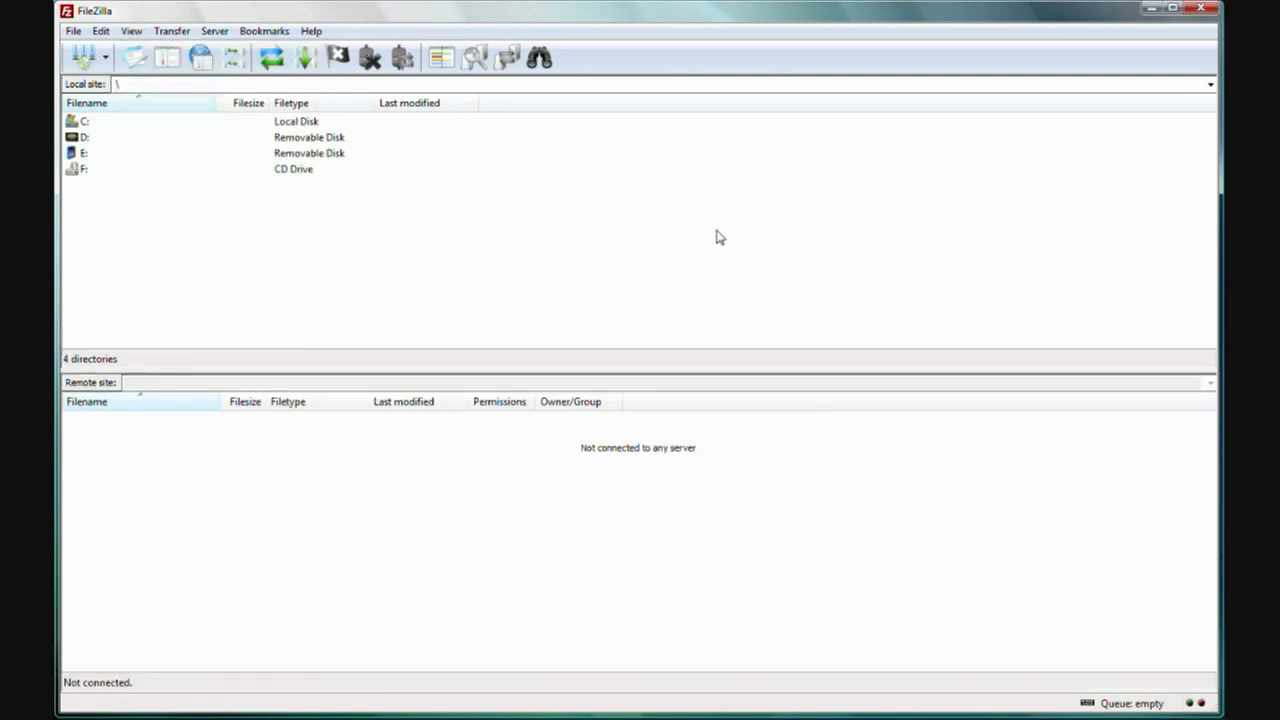
mouse_move(672, 262)
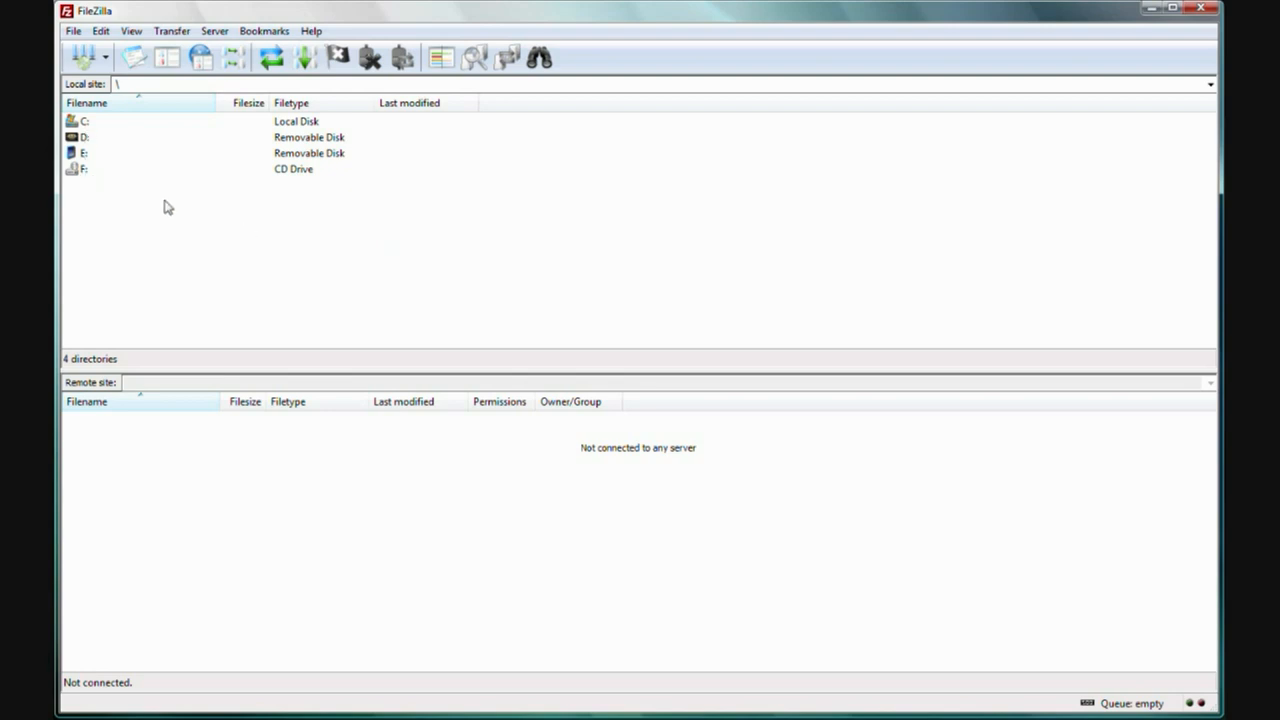
mouse_move(218, 236)
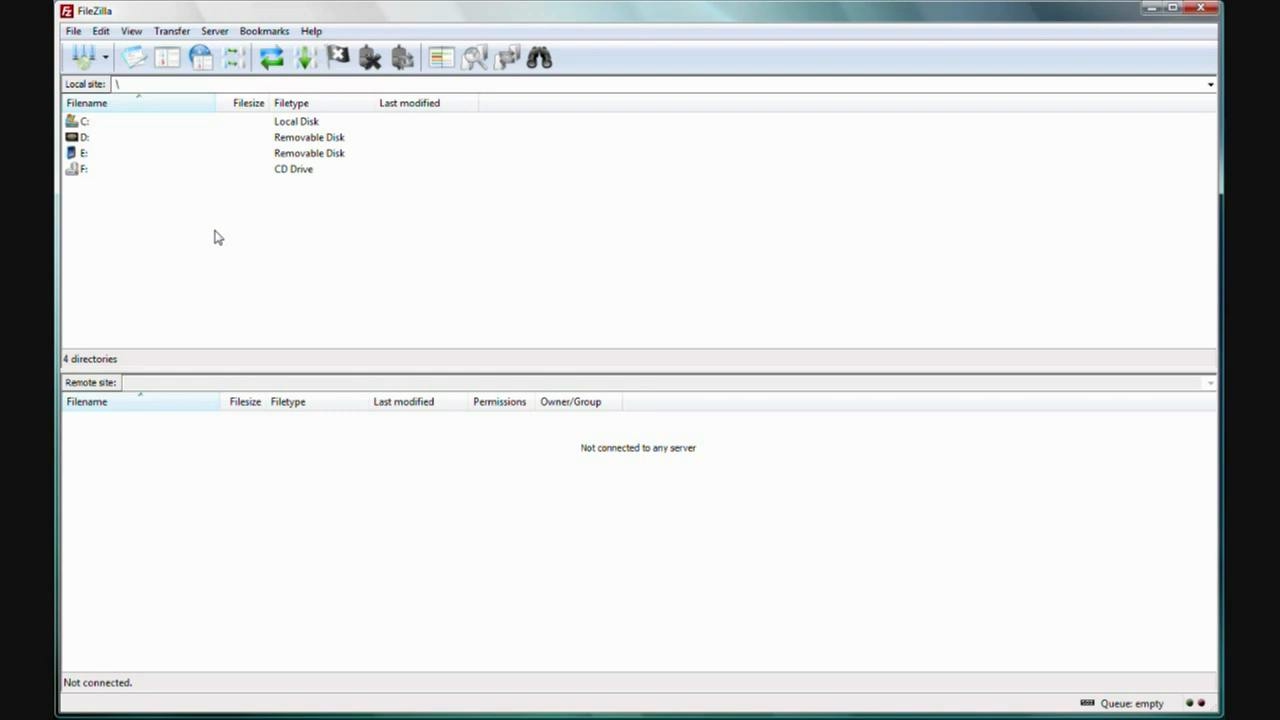
mouse_move(292, 516)
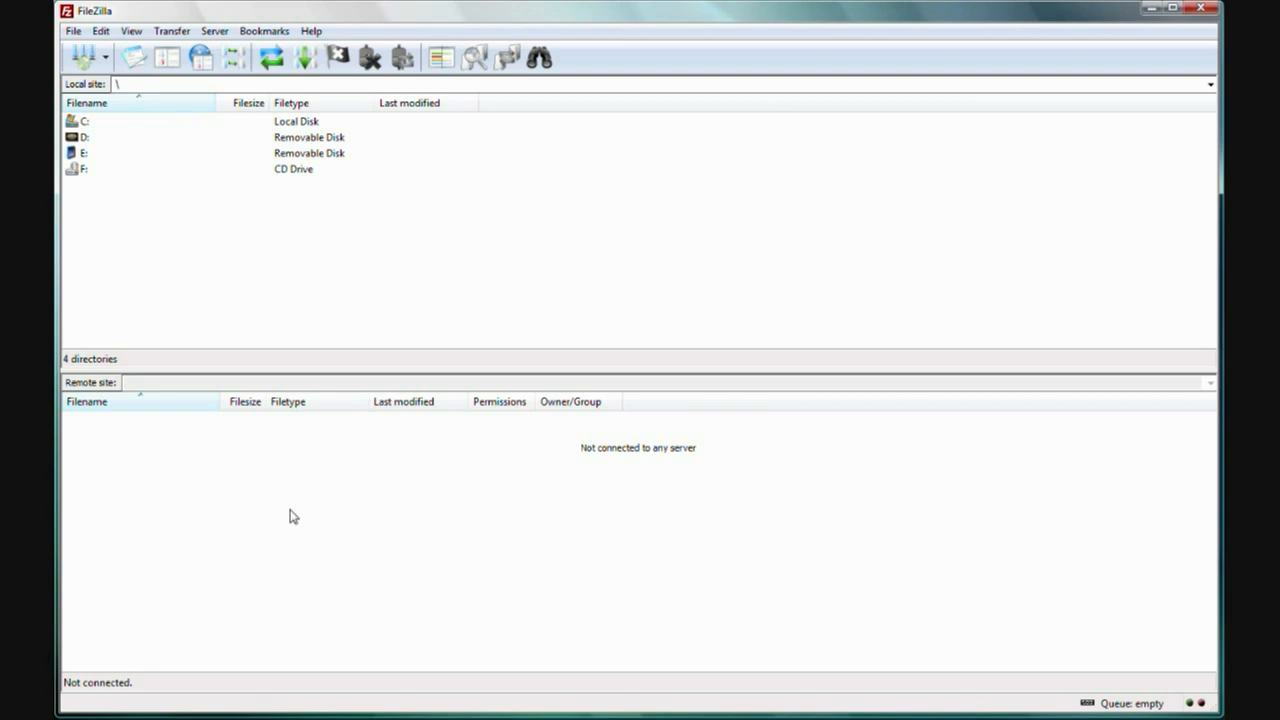
mouse_move(324, 480)
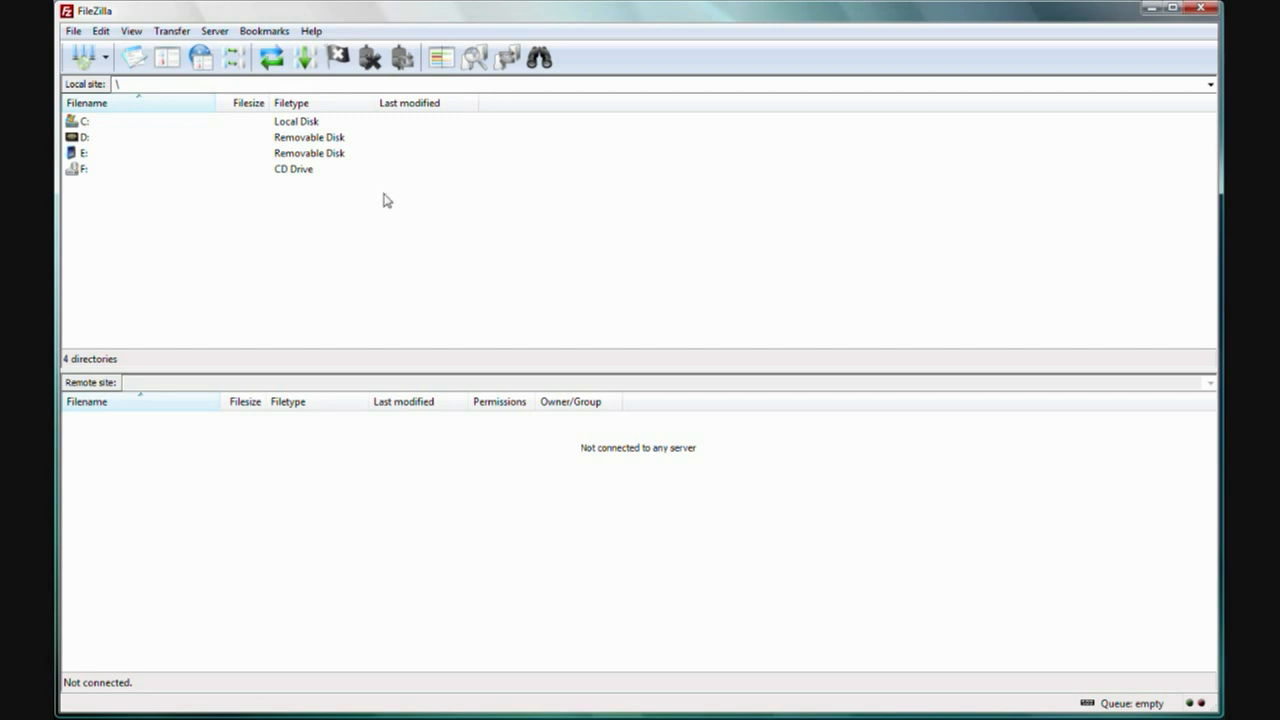
mouse_move(380, 536)
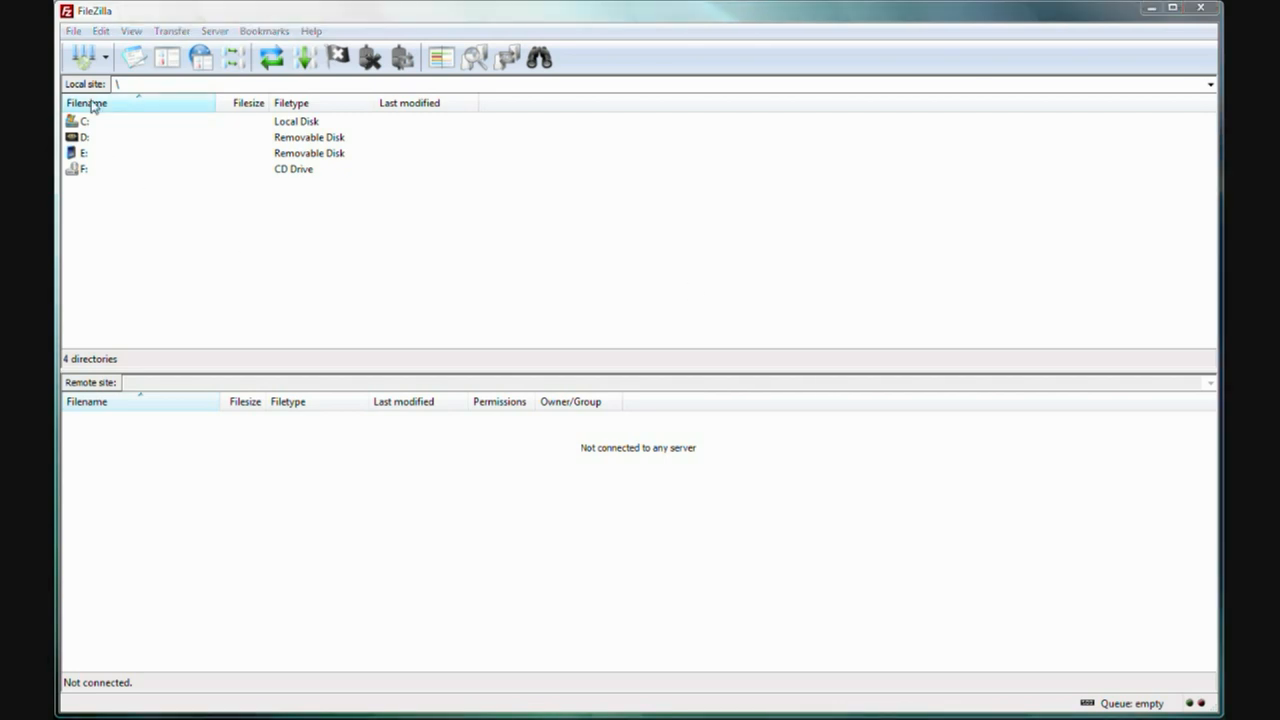
mouse_move(80, 56)
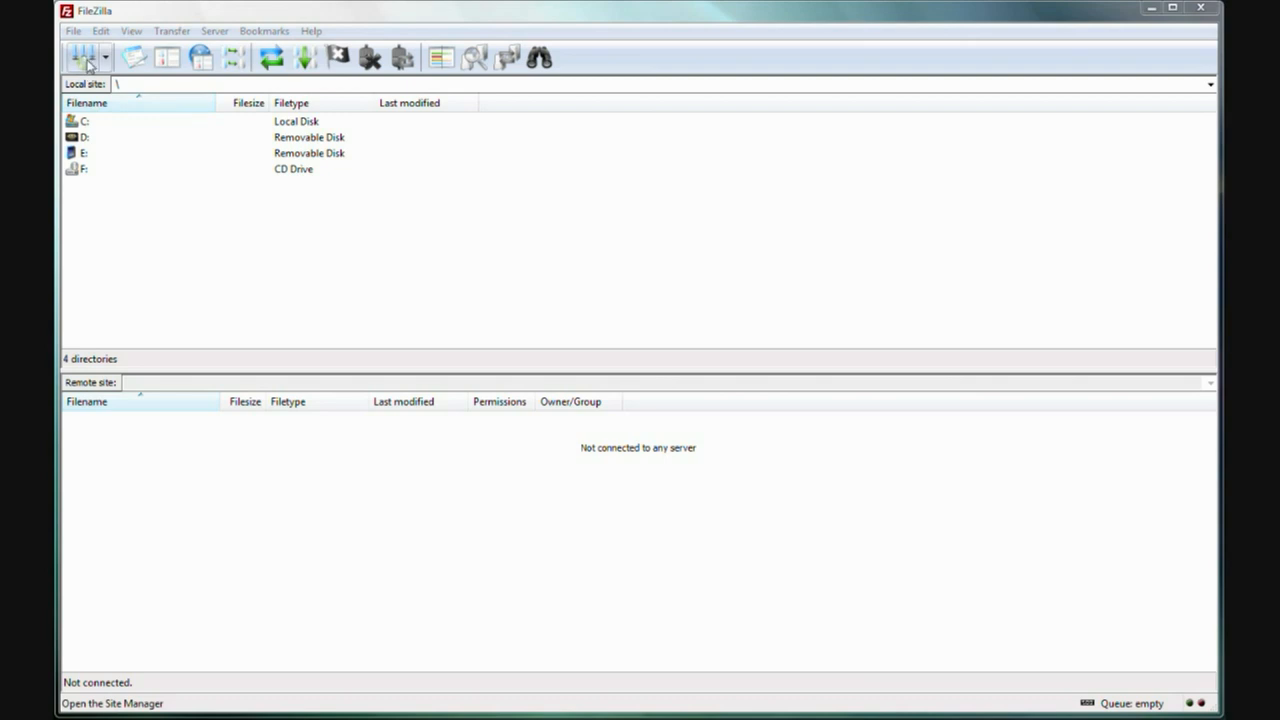
Step: Create a new Site Manager entry named 'The Gorilla Guide' and move to its Host field
left_click(80, 56)
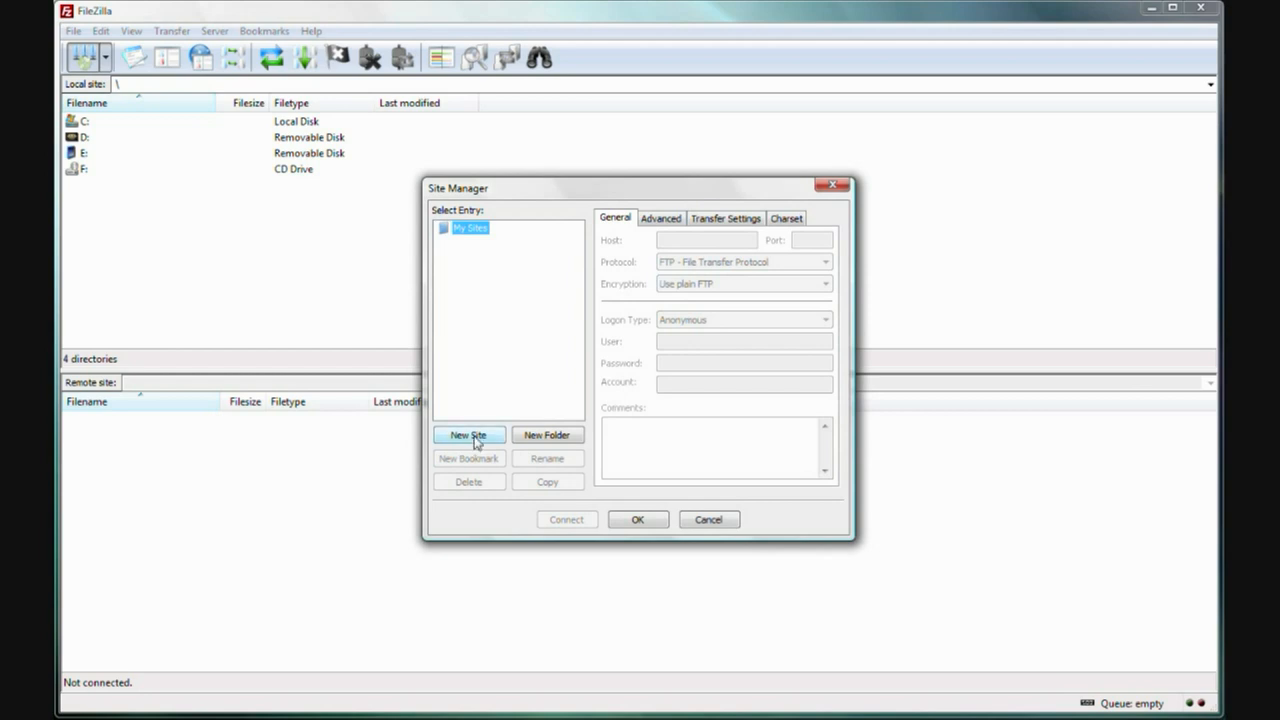
left_click(468, 436)
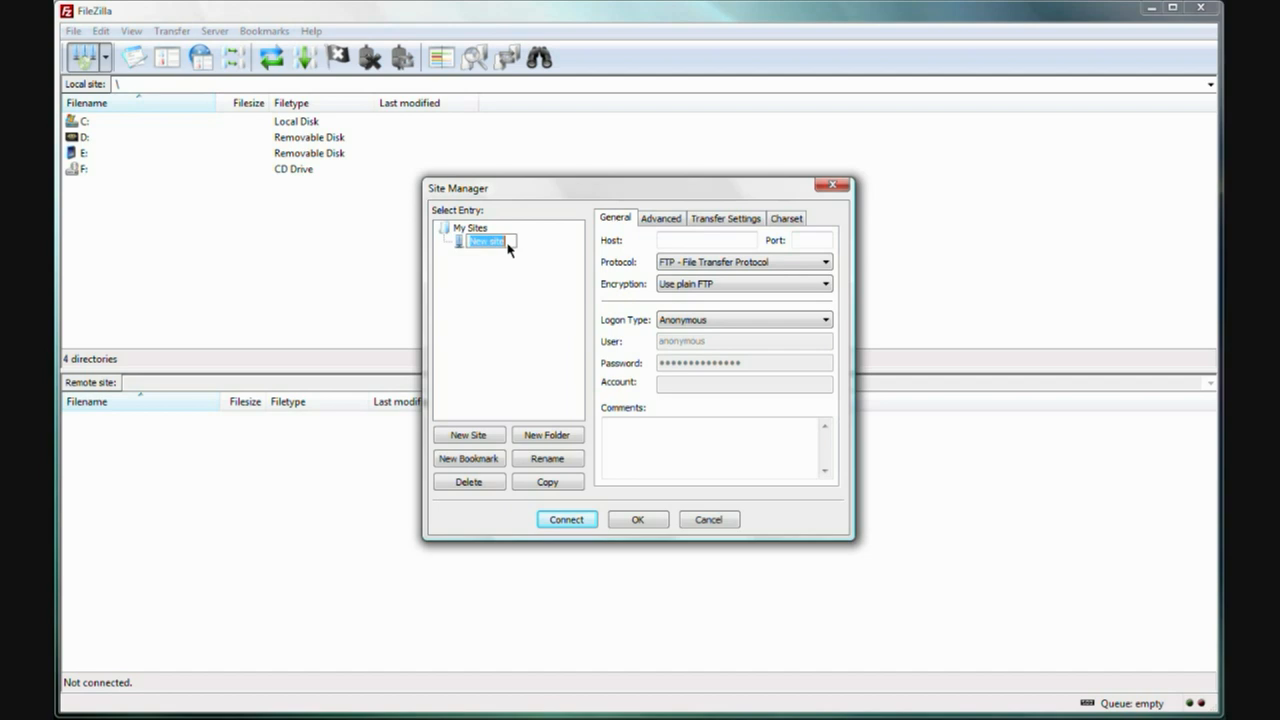
type("The")
left_click(744, 340)
type("Anonymous")
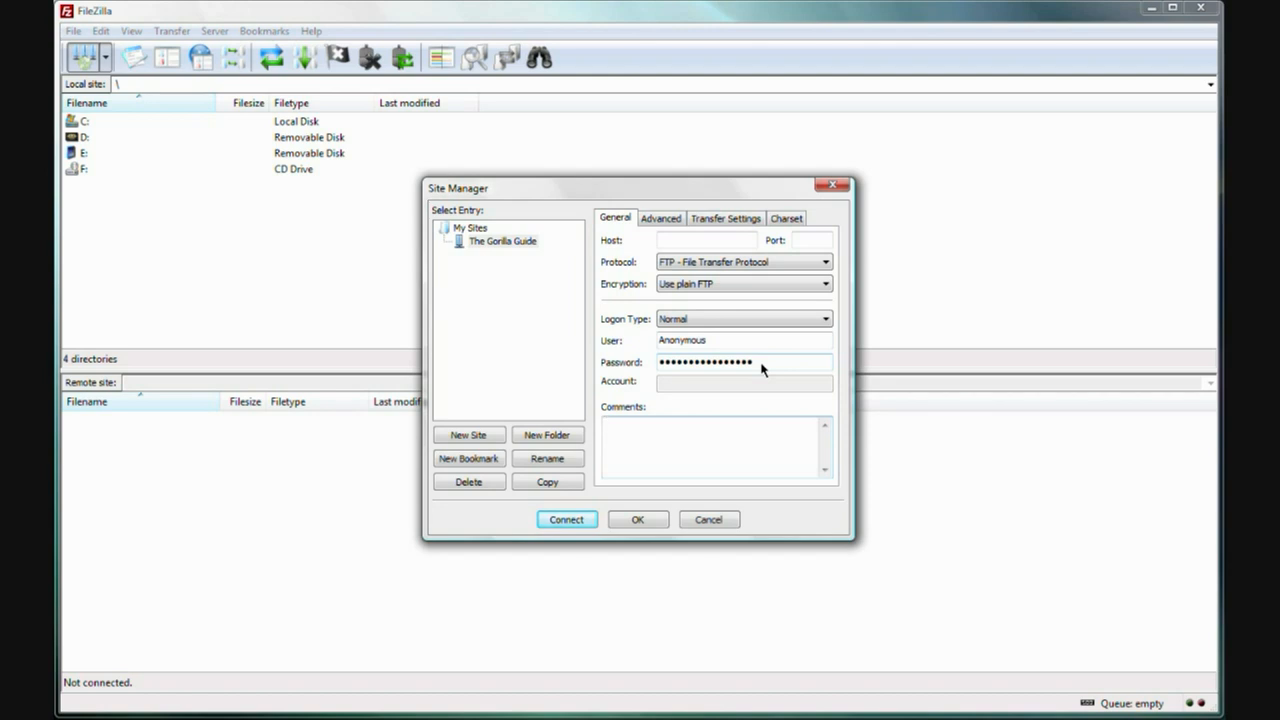
left_click(744, 320)
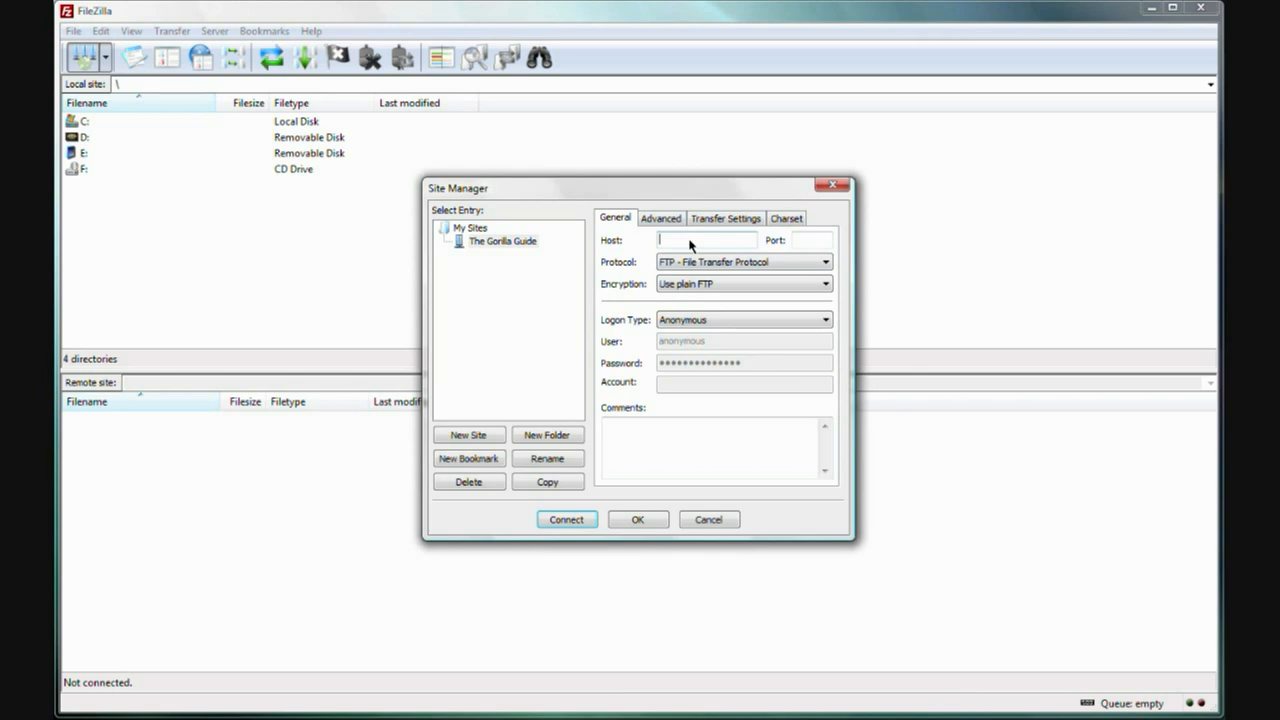
Step: Enter thegorillaguide.com as host and choose SFTP - SSH File Transfer Protocol
type("thegorillaguise.com")
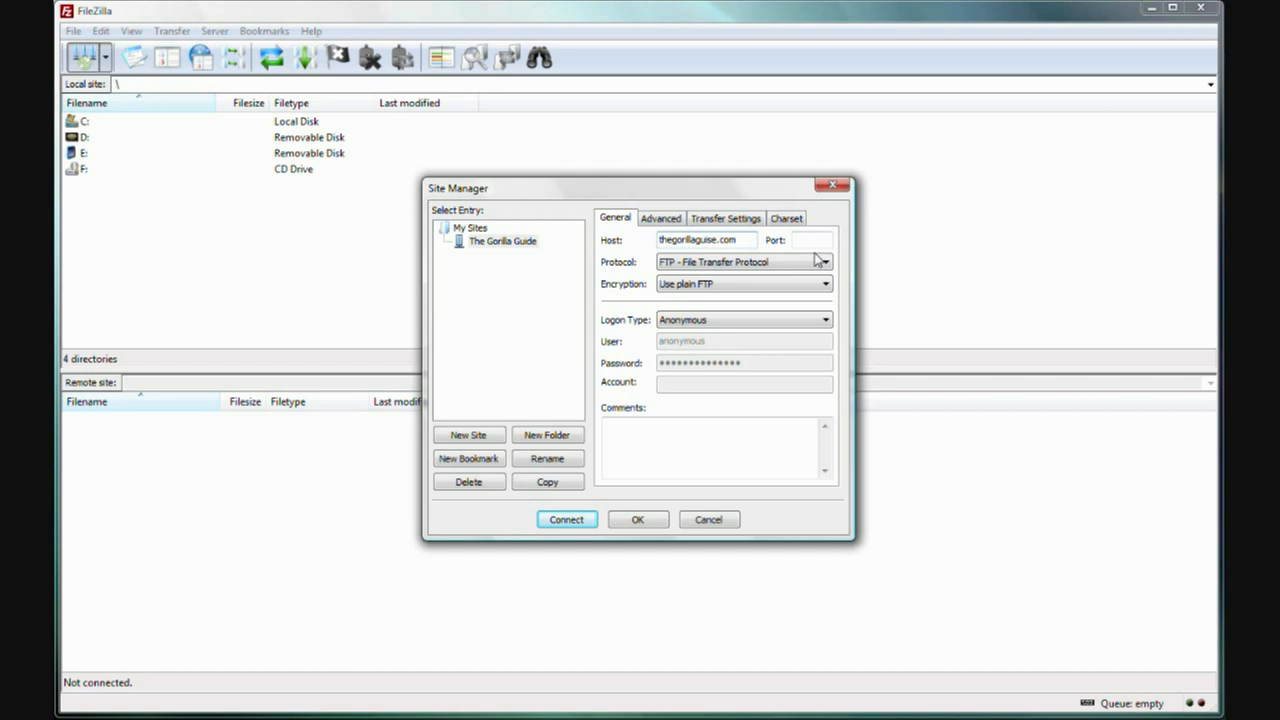
left_click(824, 260)
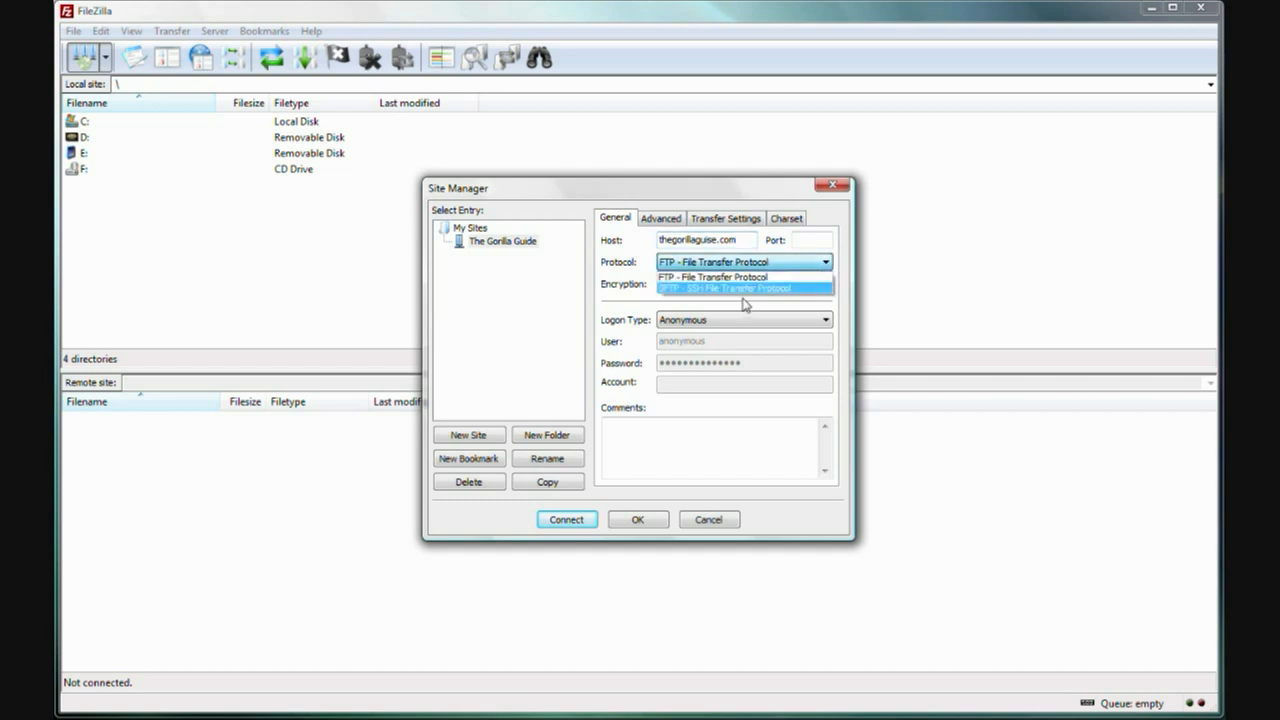
mouse_move(748, 292)
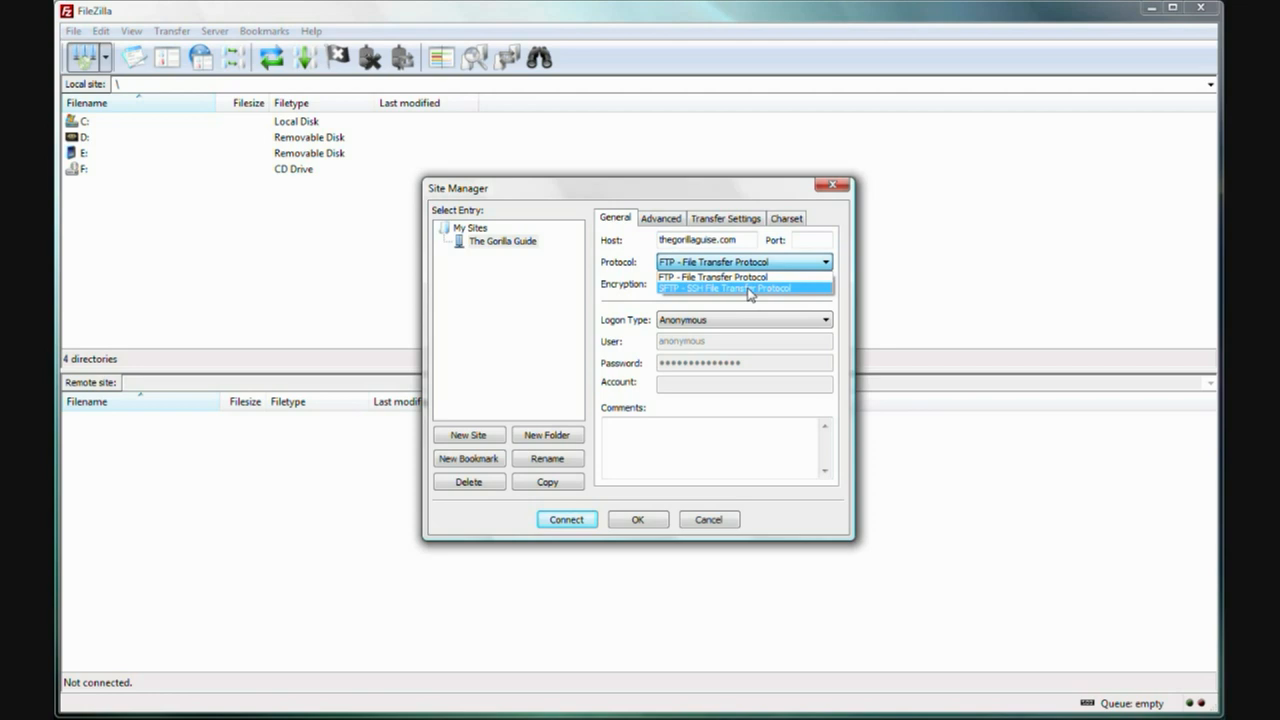
left_click(744, 288)
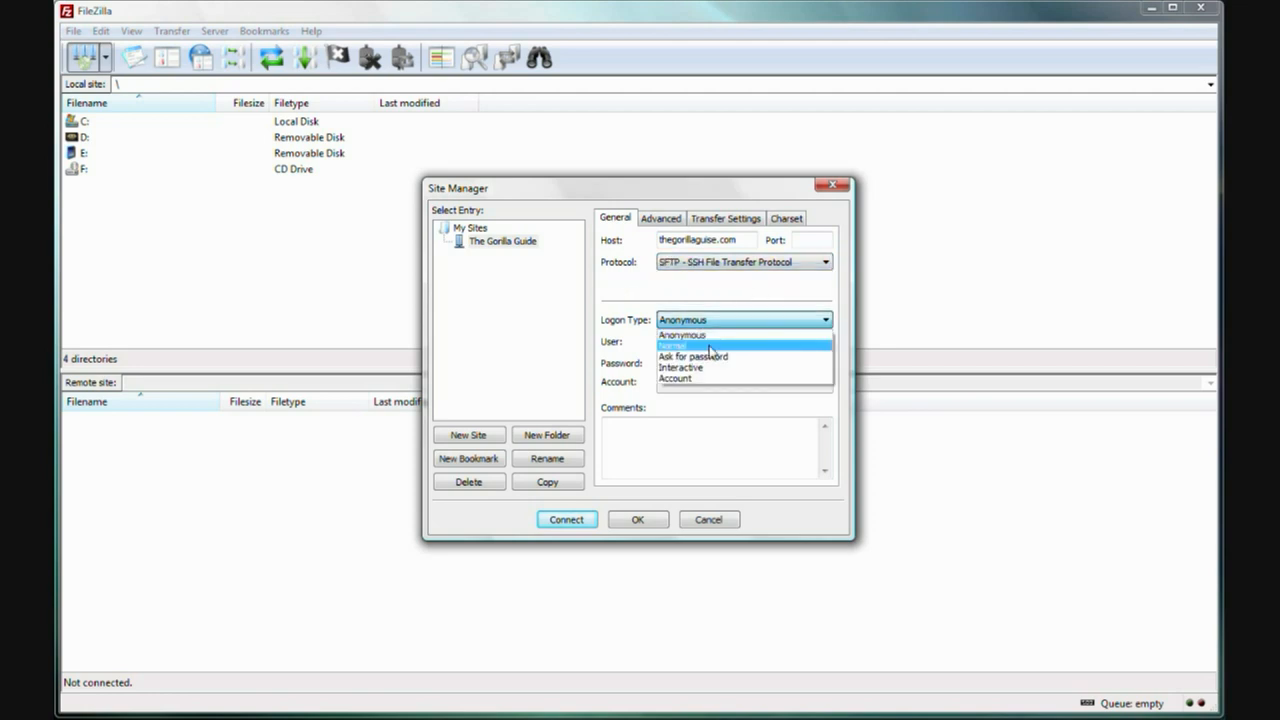
Step: Set Logon Type to Normal with user 'username here' and a password filled in
left_click(672, 344)
type("yo")
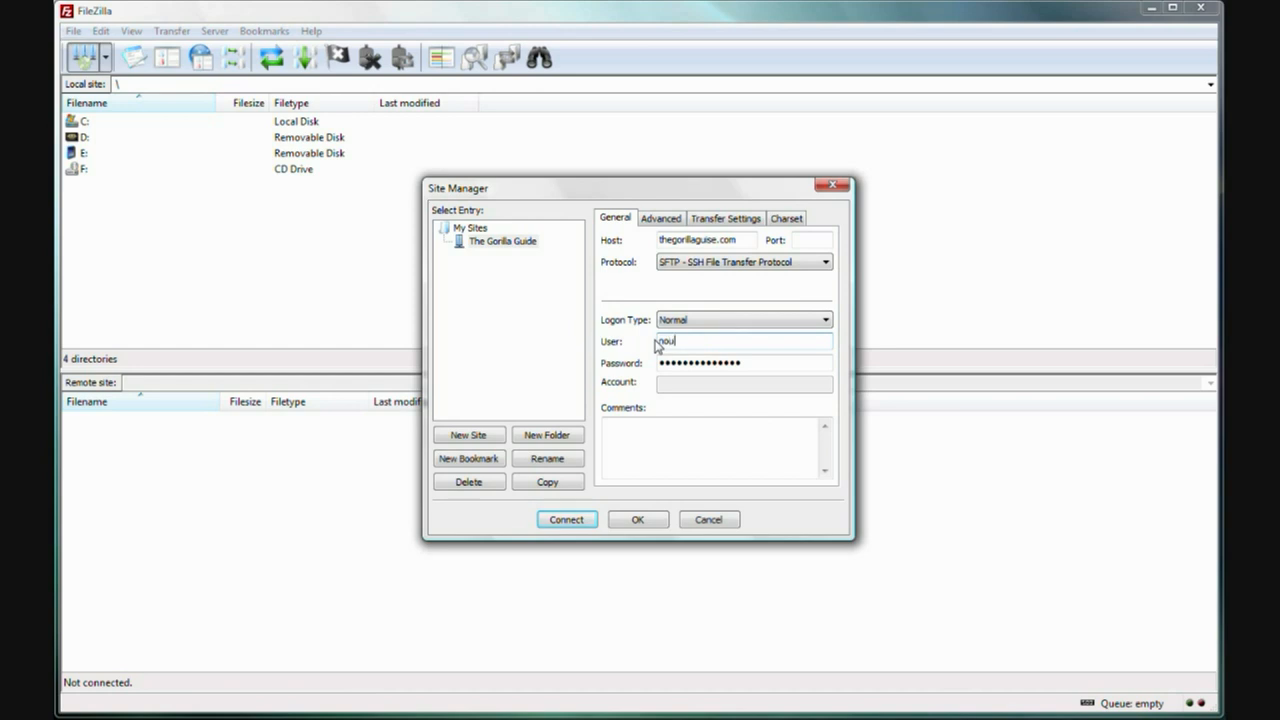
type("username")
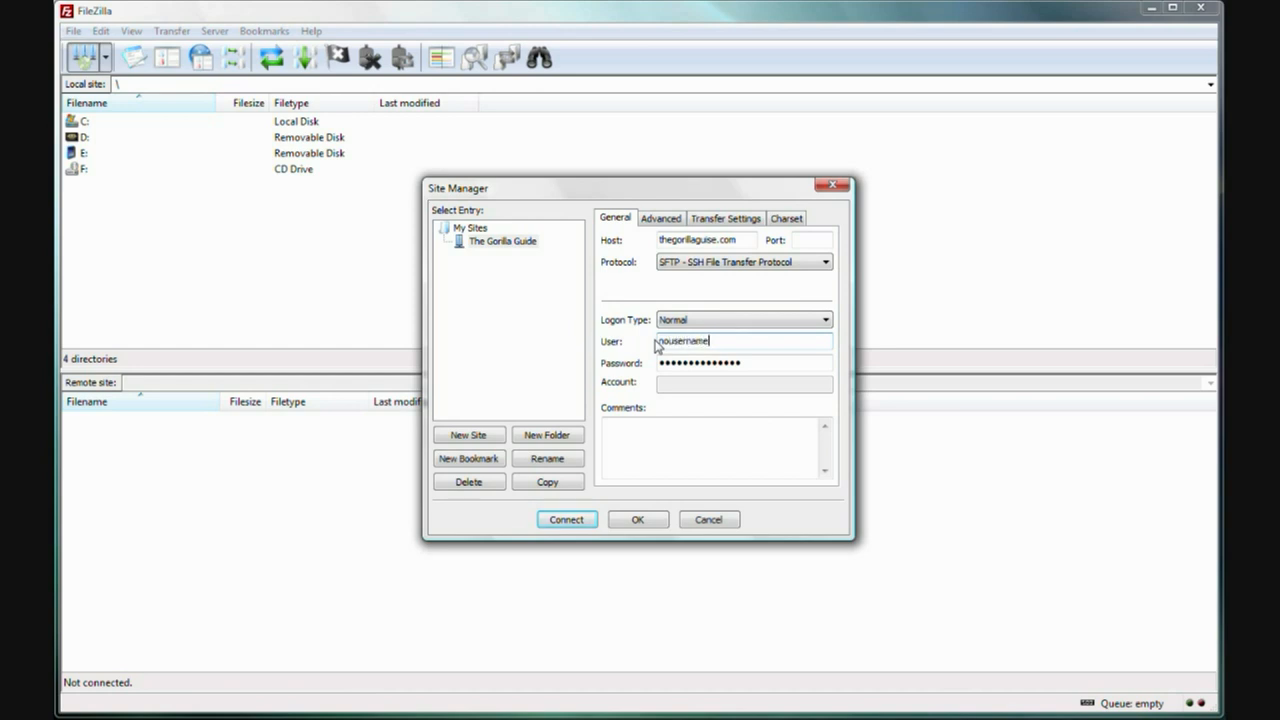
type("here")
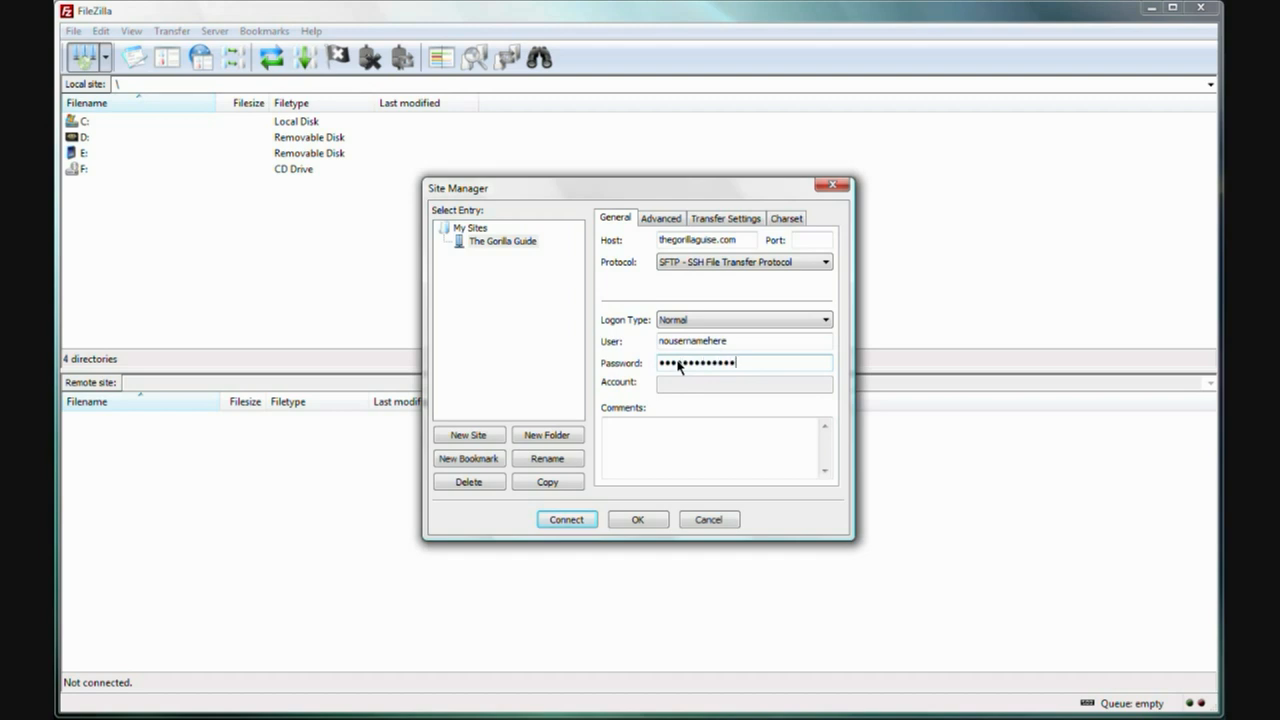
type("••")
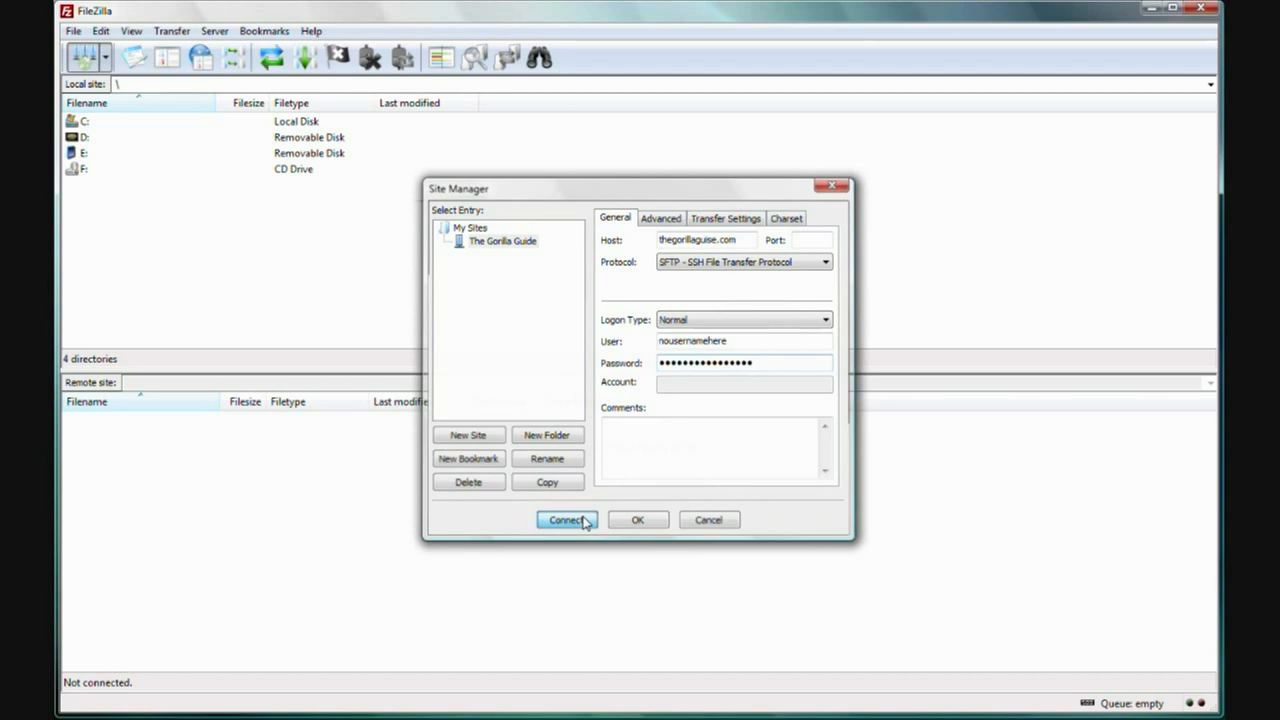
Step: Connect to The Gorilla Guide so its remote folders and web files are listed
left_click(566, 520)
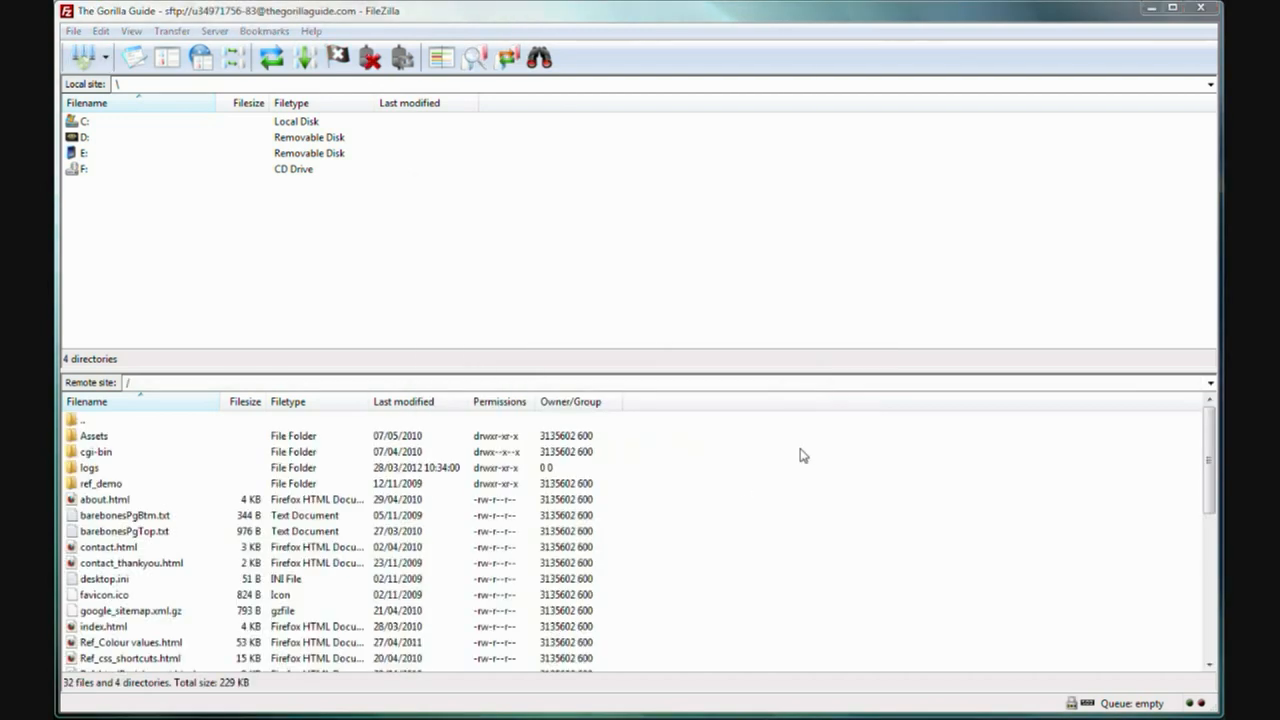
mouse_move(756, 476)
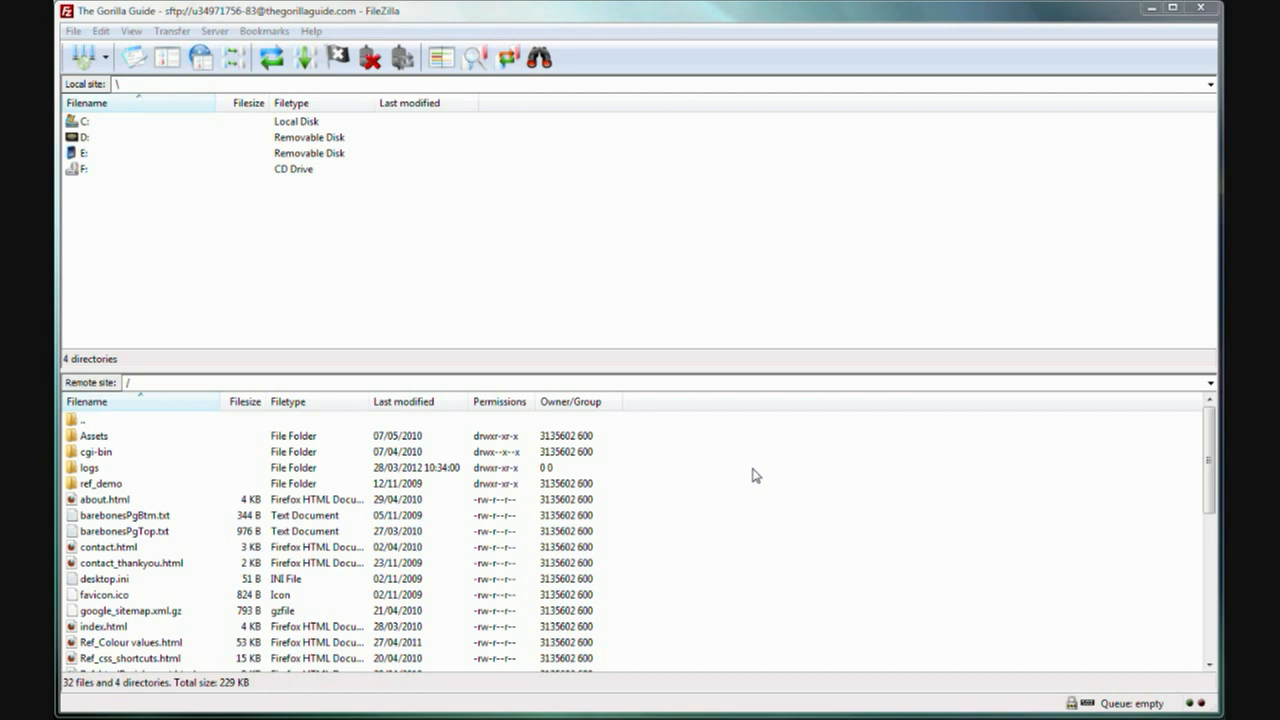
mouse_move(734, 268)
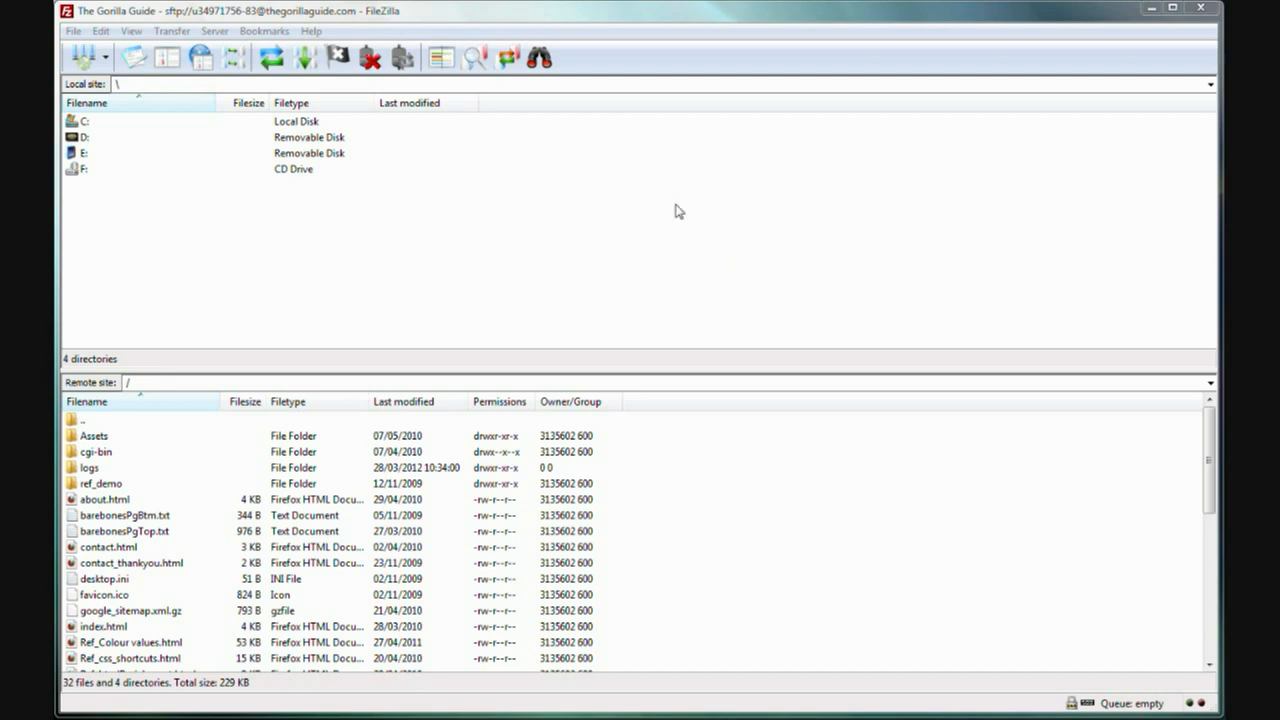
mouse_move(704, 484)
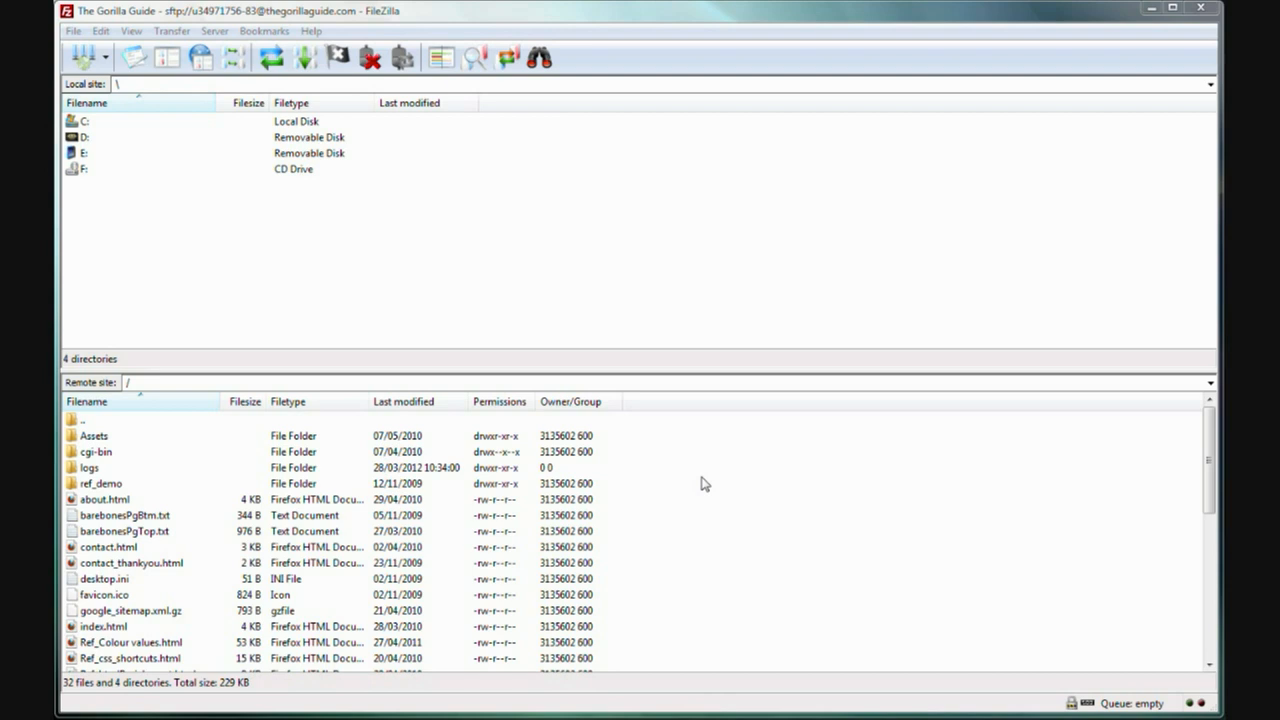
mouse_move(696, 508)
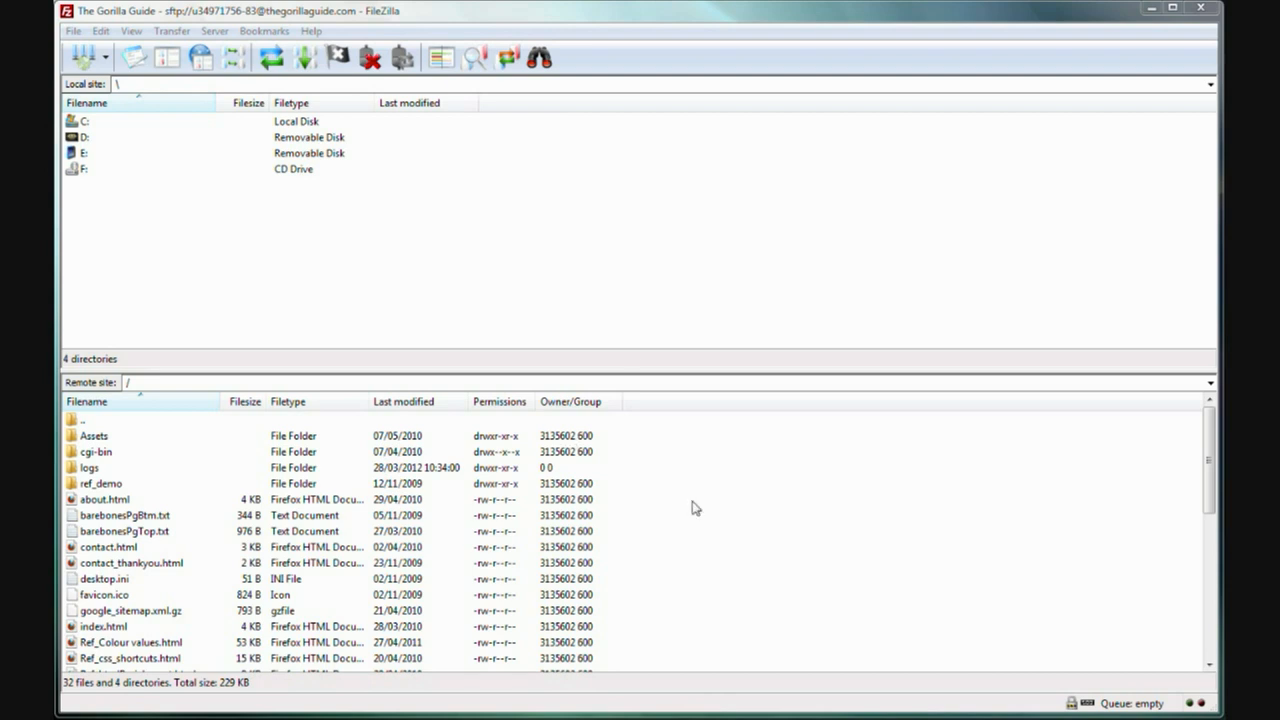
mouse_move(402, 224)
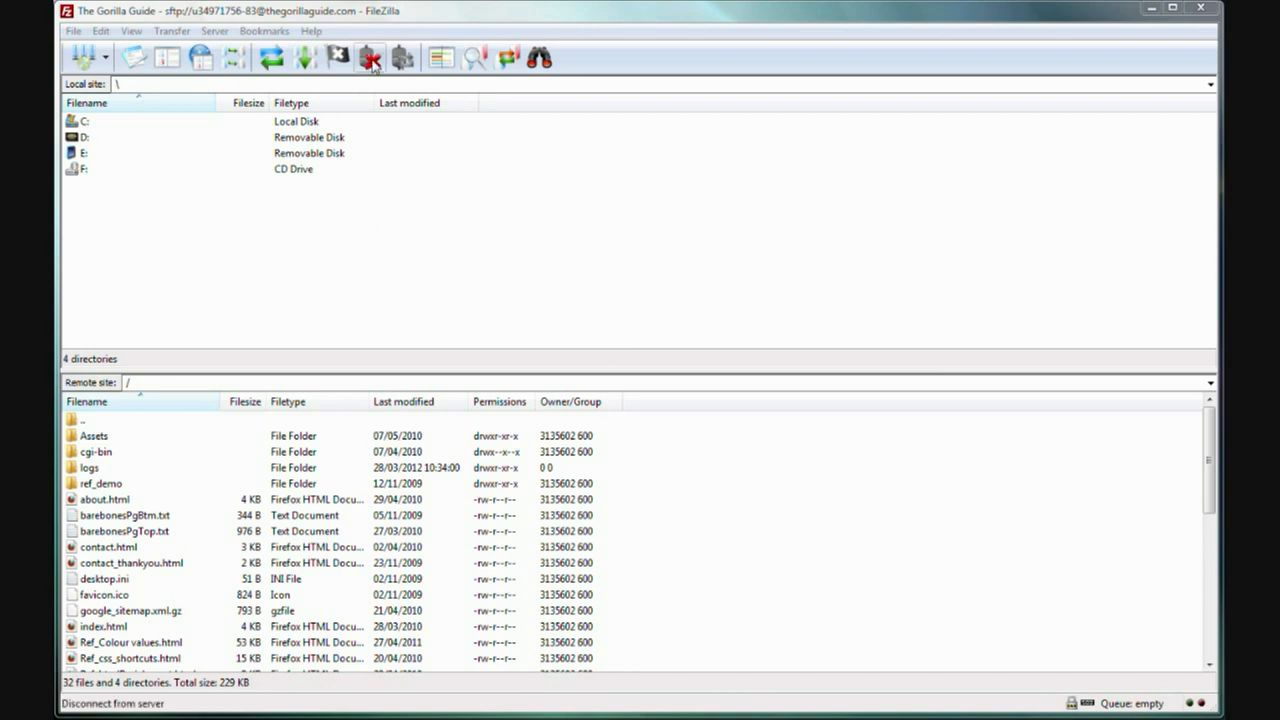
Step: Disconnect from The Gorilla Guide server via the toolbar Disconnect button
left_click(368, 56)
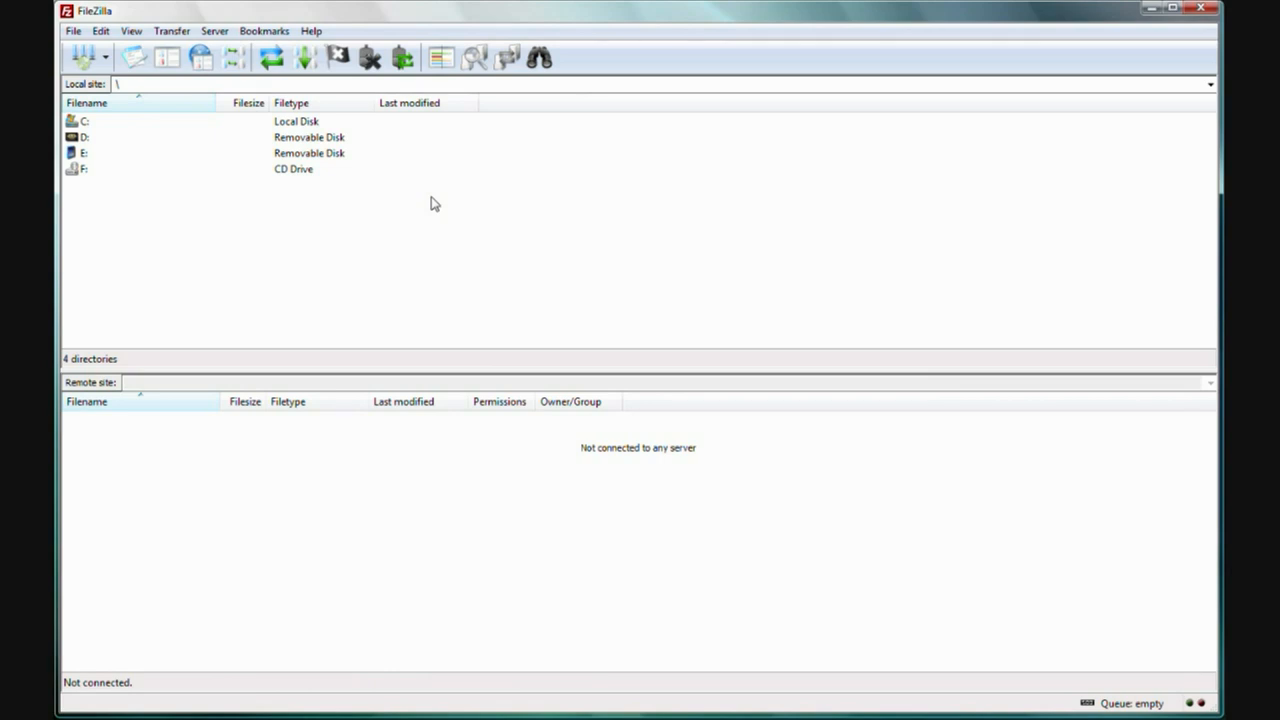
mouse_move(302, 88)
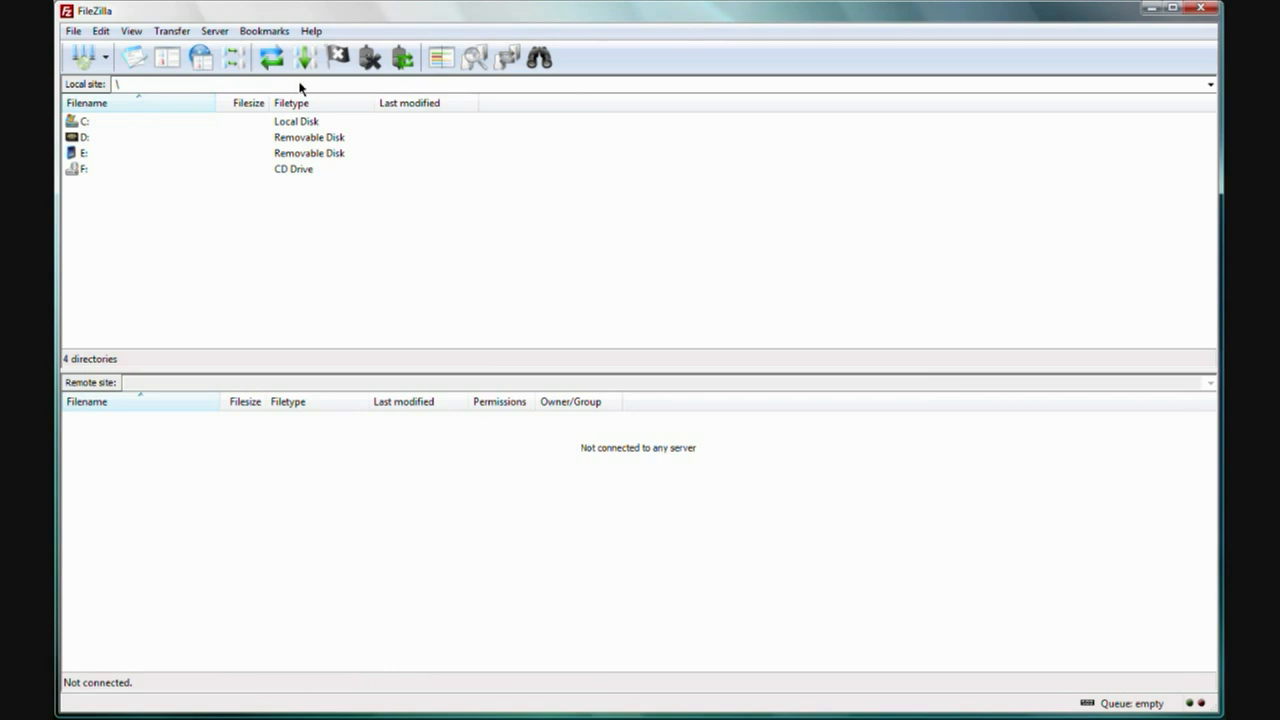